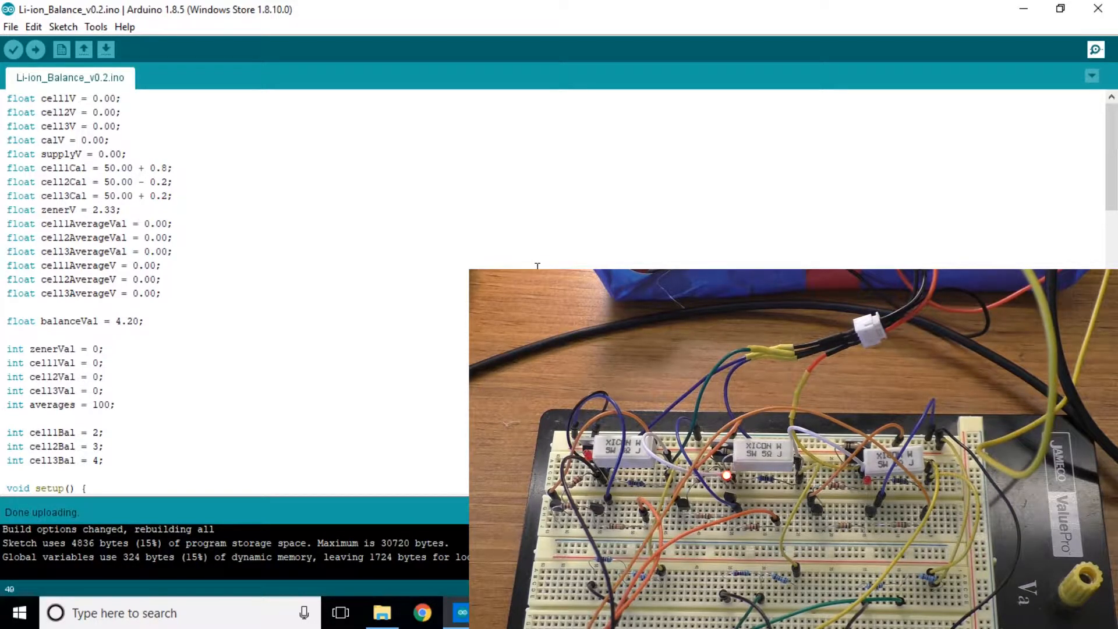
mouse_move(314, 325)
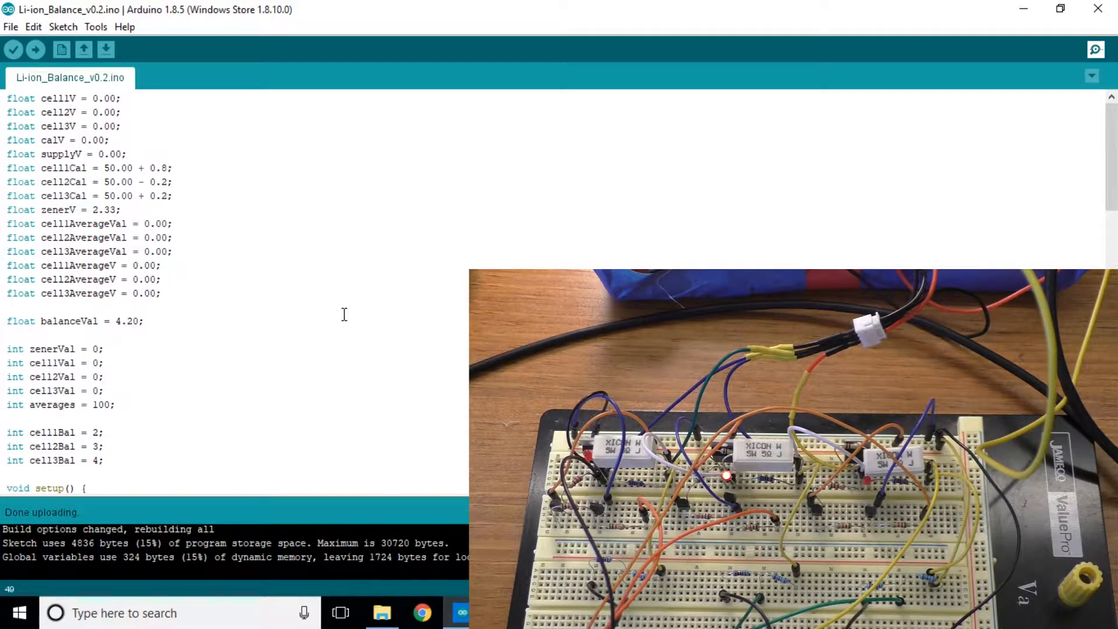
- Scroll down to the cell3Bal = 4 pin declaration above setup()
scroll("down", 3)
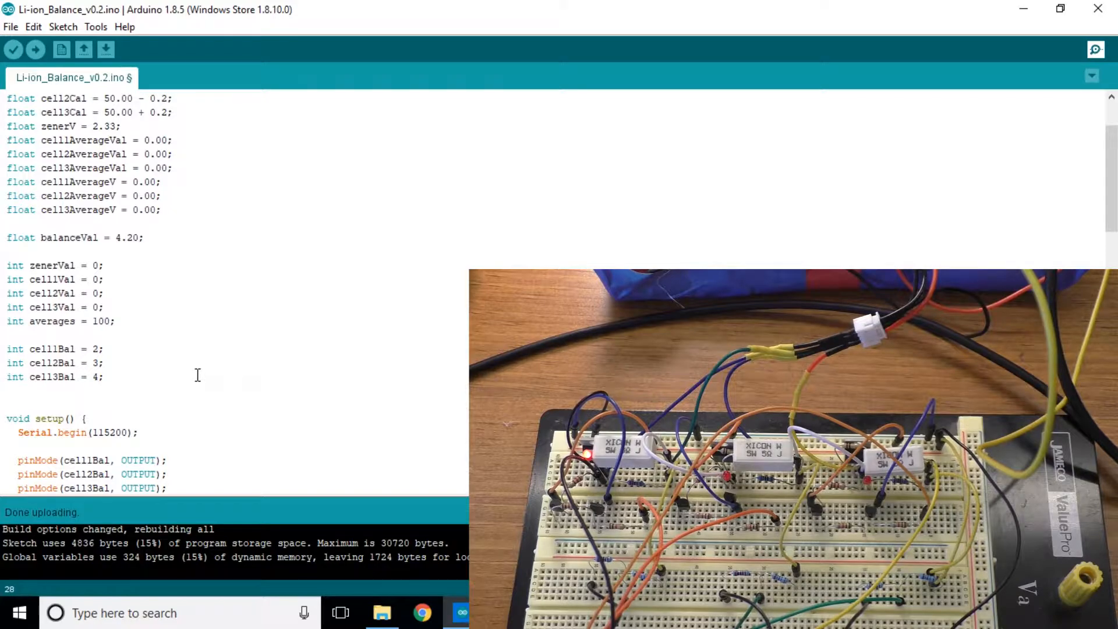
- Declare int flag = 0; on the new line below the balance pin declarations
type("int f")
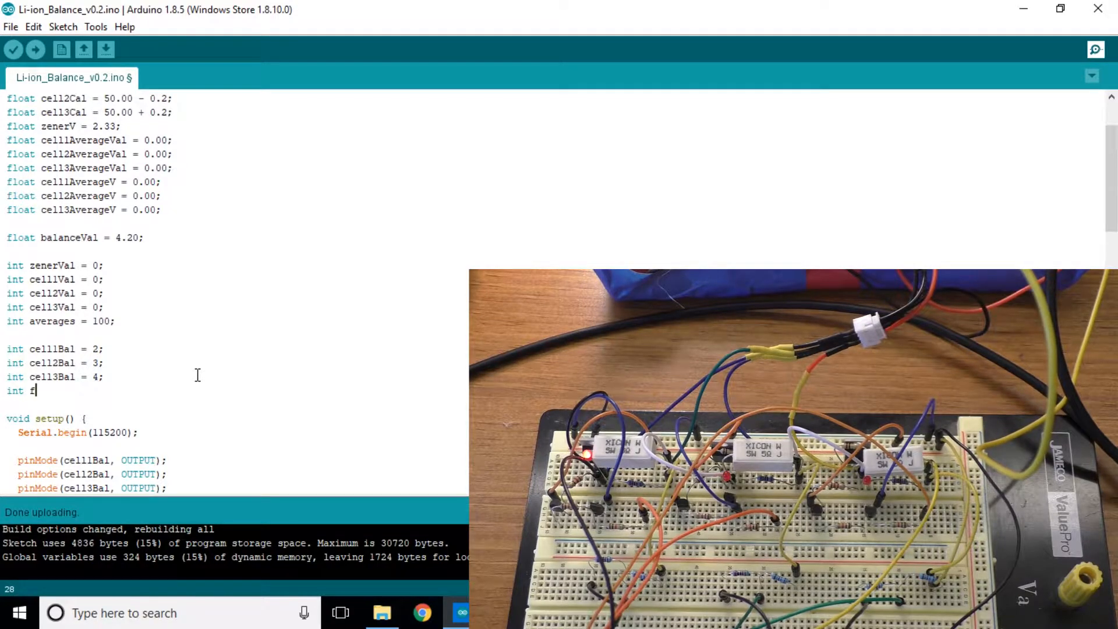
type("lag")
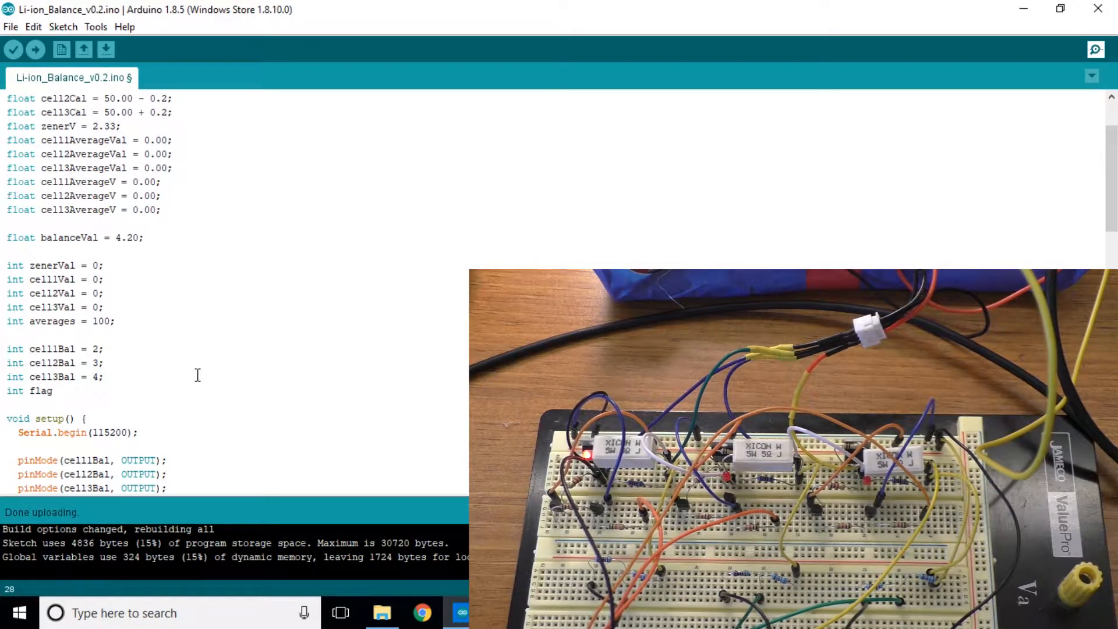
type("= 0;")
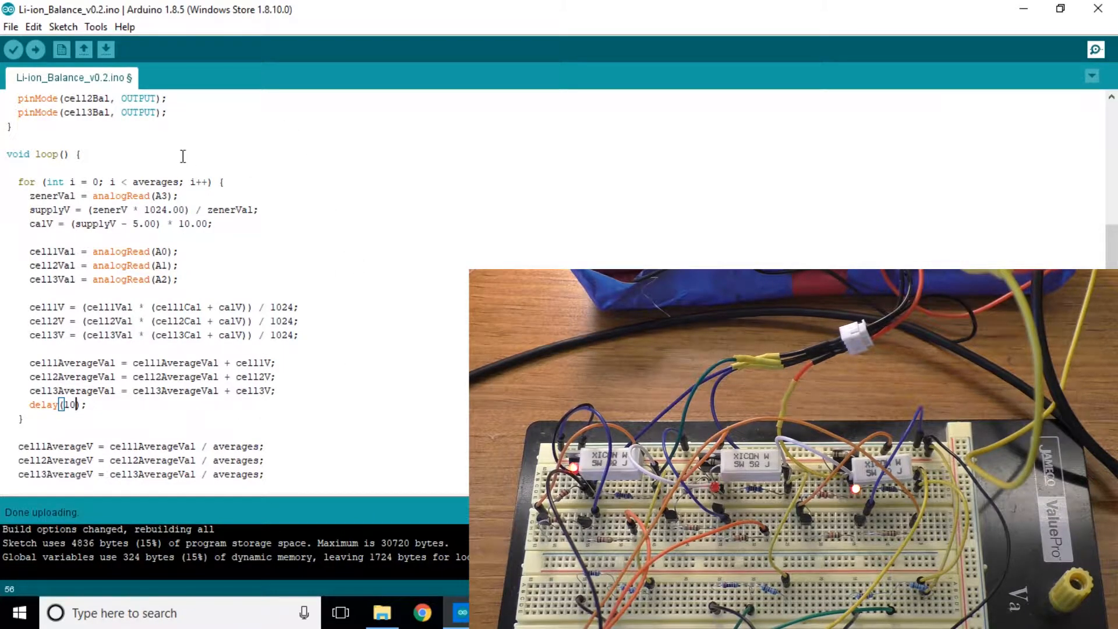
mouse_move(380, 294)
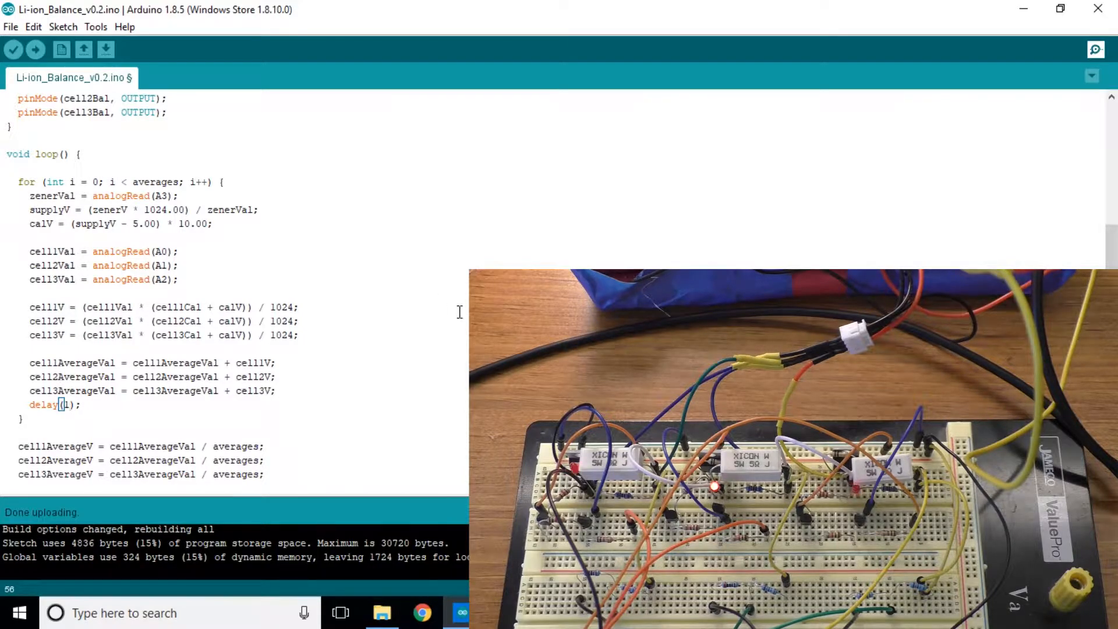
- Scroll down past the averaging loop toward the Serial.print lines
scroll("down", 3)
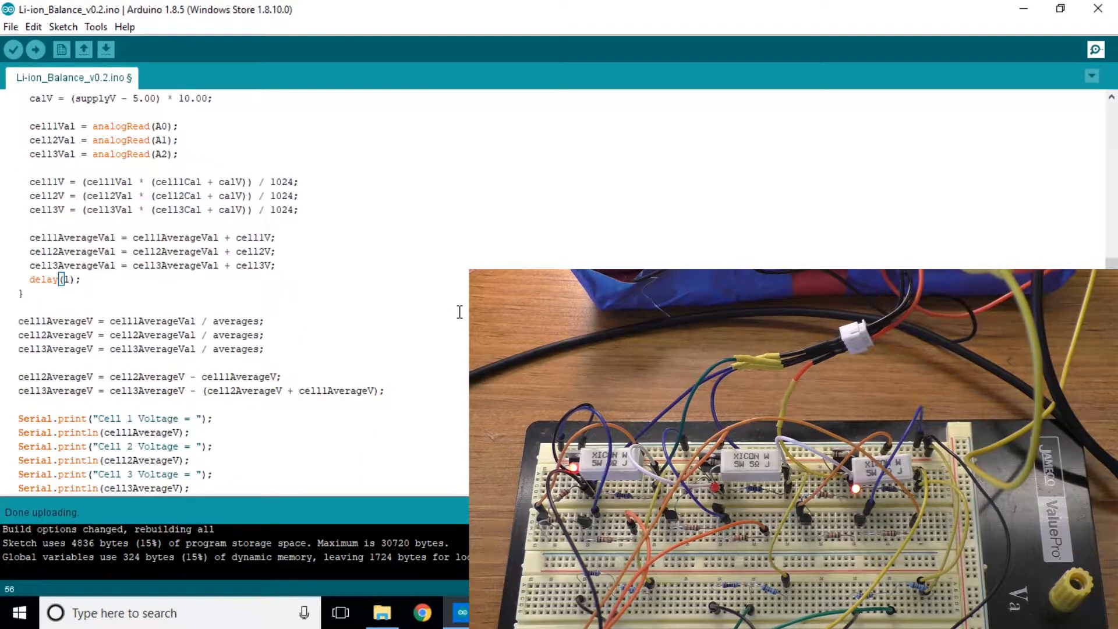
scroll("down", 3)
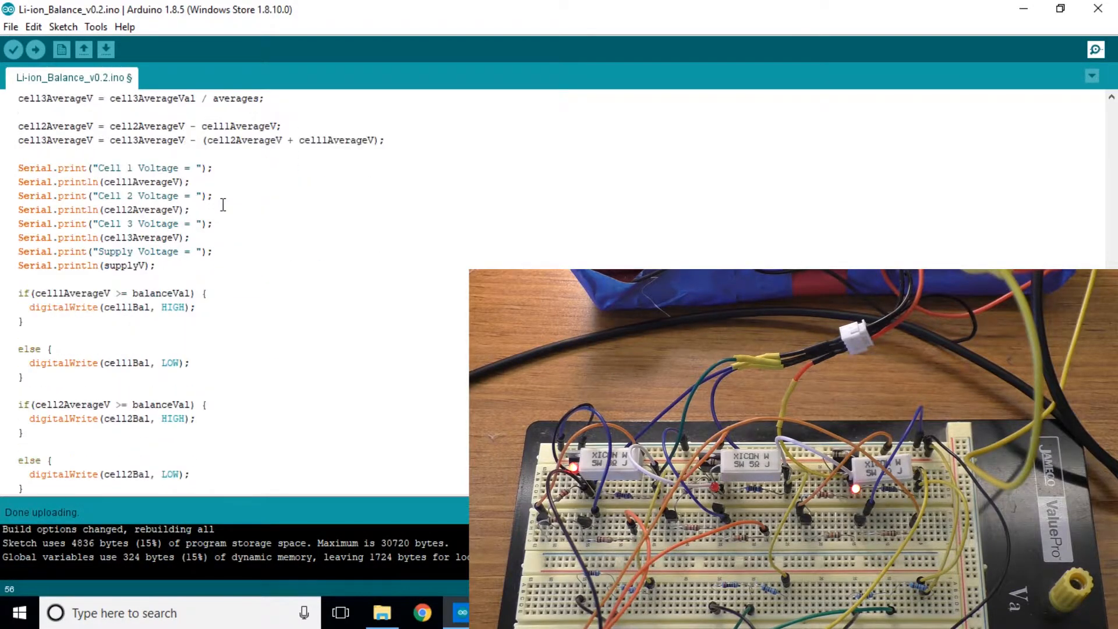
- Add flag = 1; under digitalWrite(cell1Bal, HIGH) and select it for copying
scroll("down", 3)
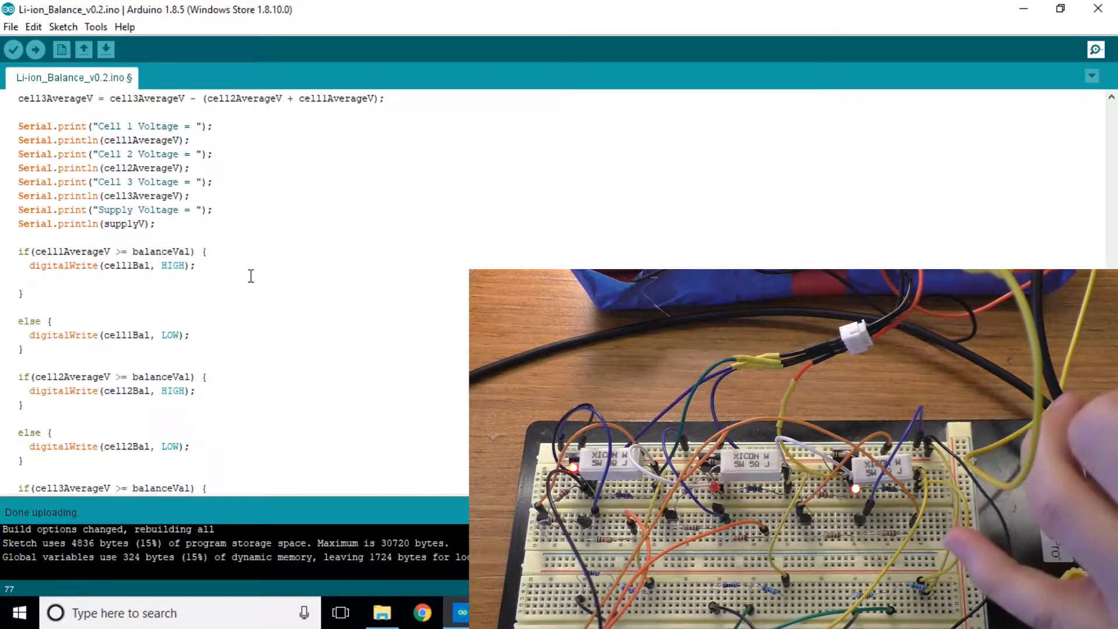
type("flag")
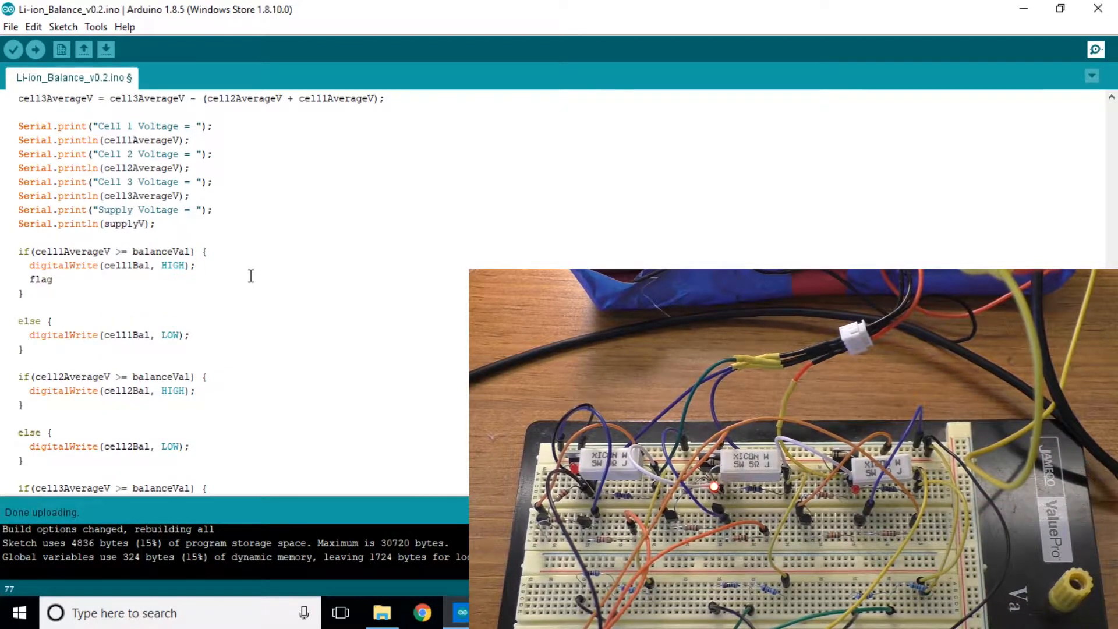
type("= 1;")
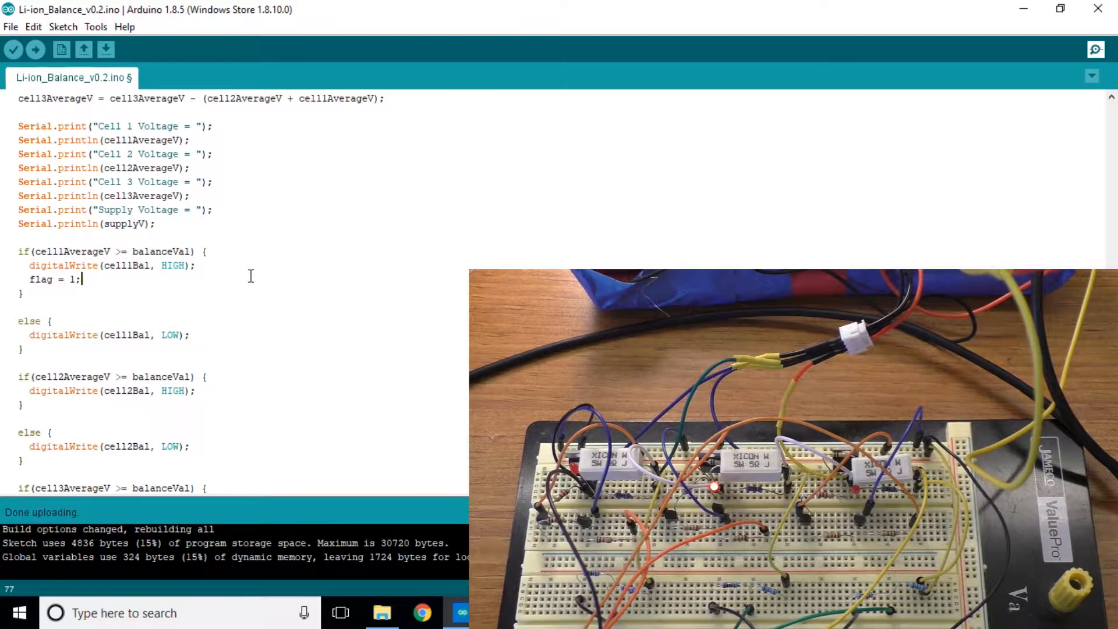
left_click_drag(81, 279, 54, 279)
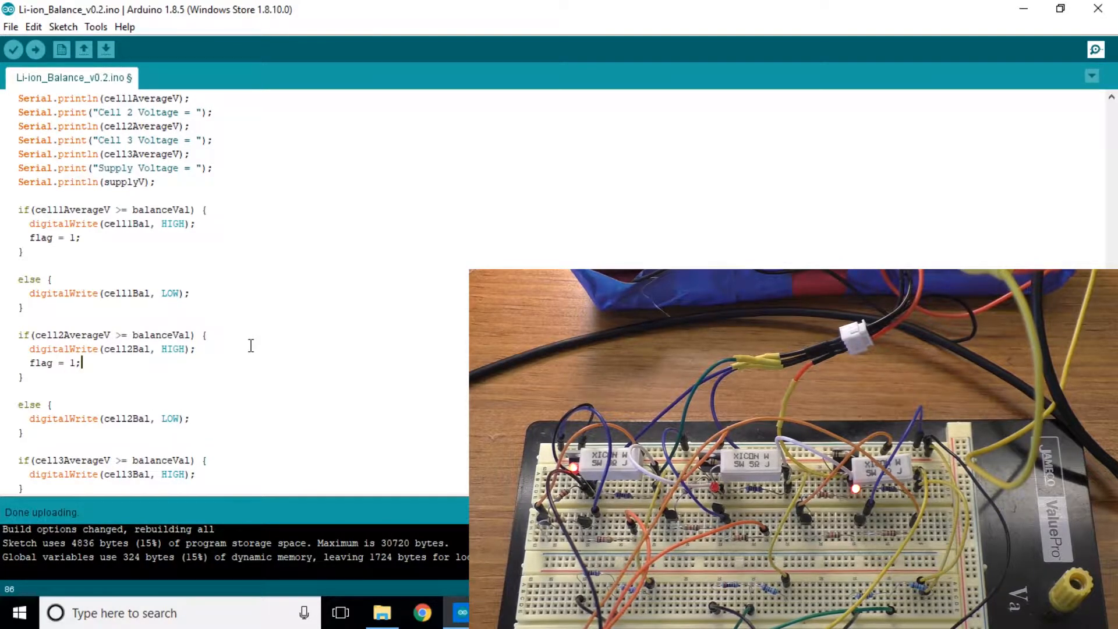
scroll("down", 3)
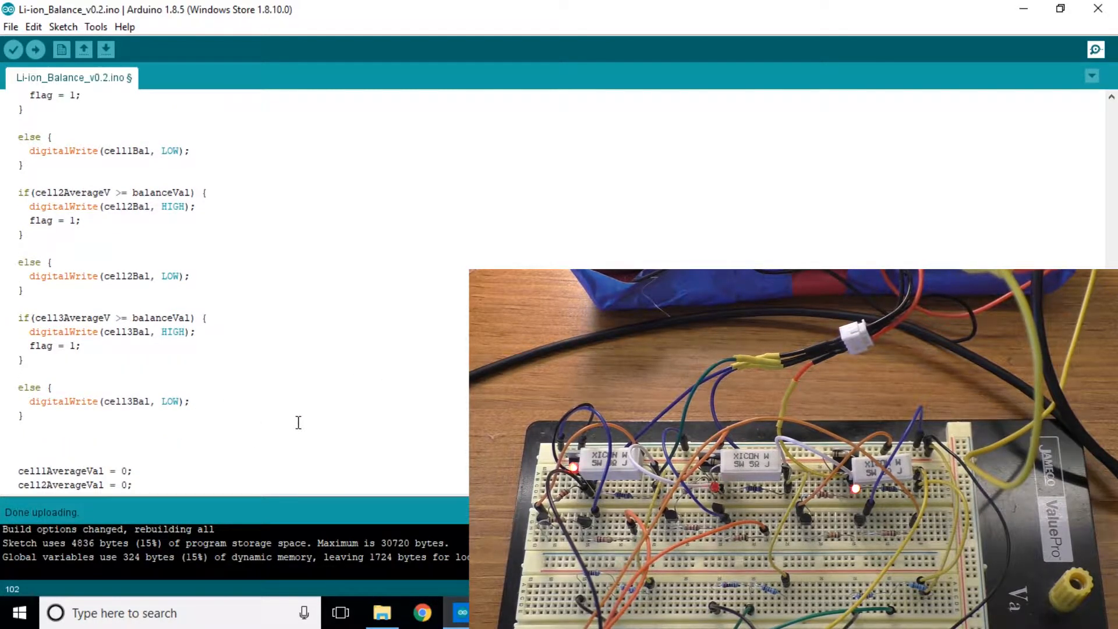
- Write an if (flag == 1) block containing delay(3000) and start a new line inside it
type("if")
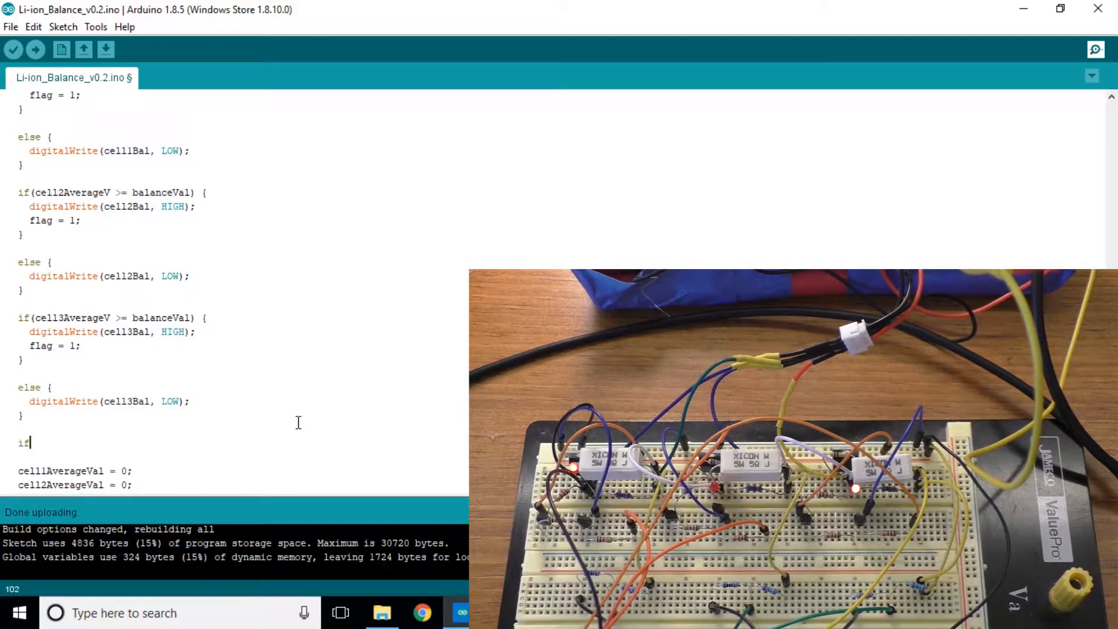
type("(flag")
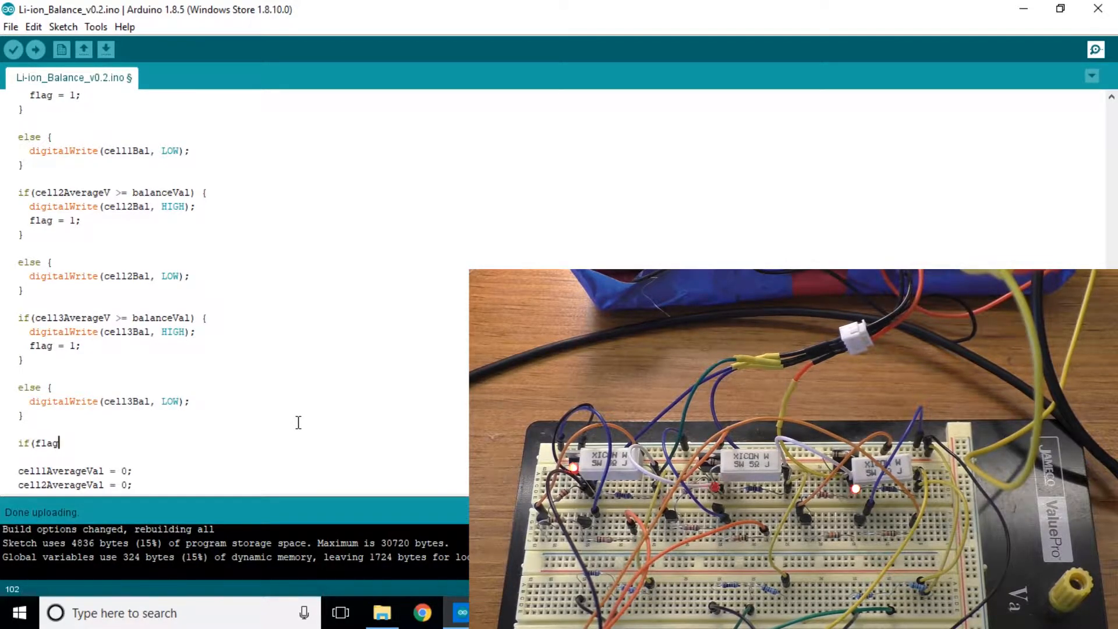
type("==")
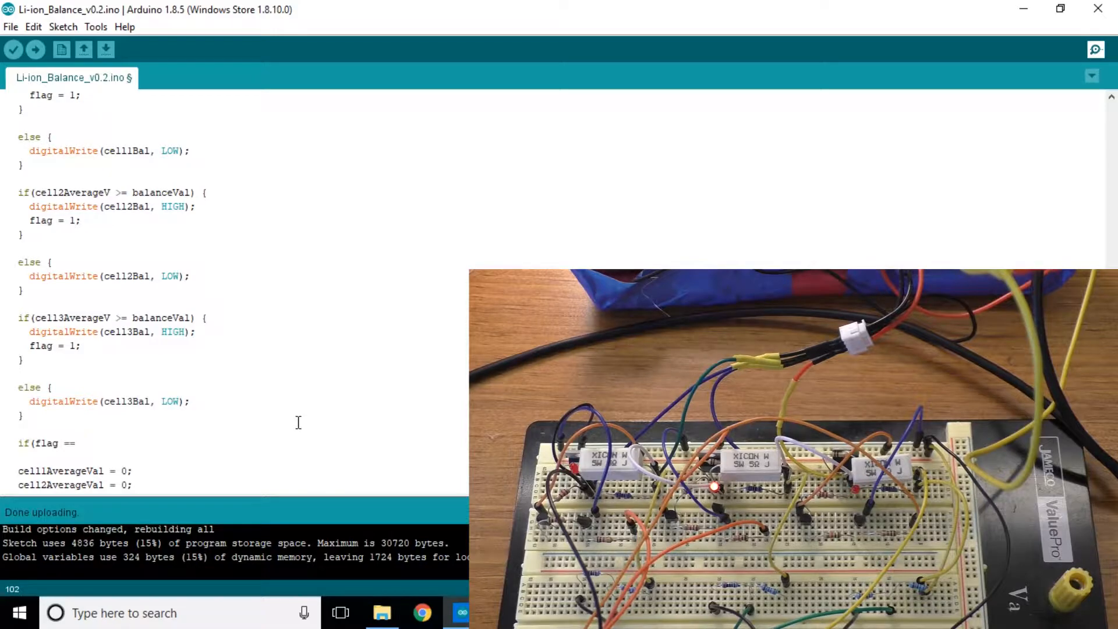
type("1){")
type("delay(3")
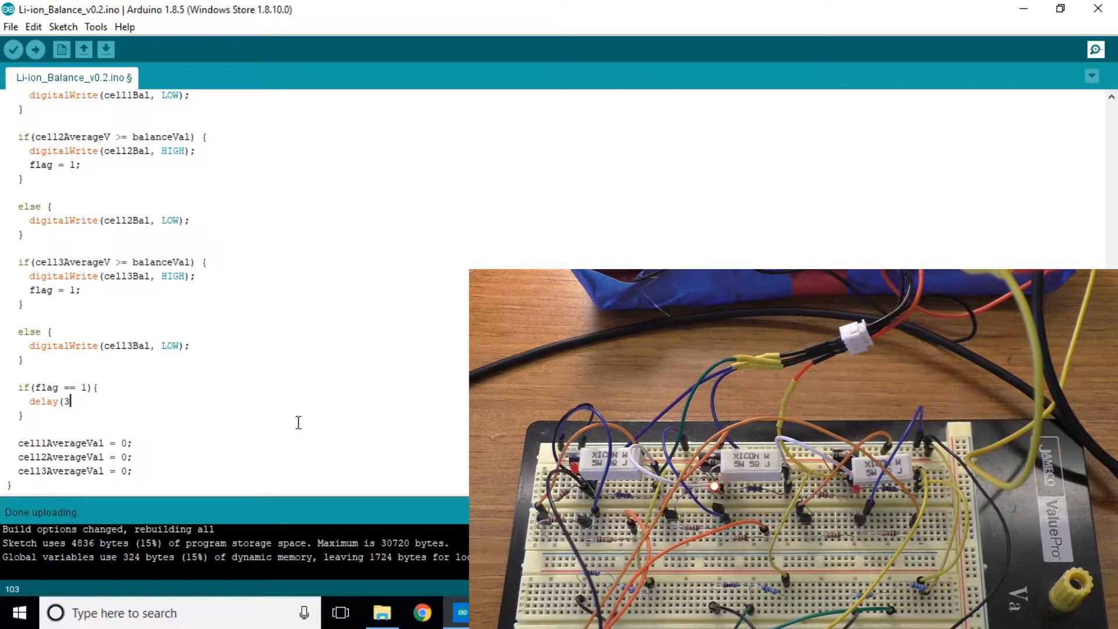
type("000);")
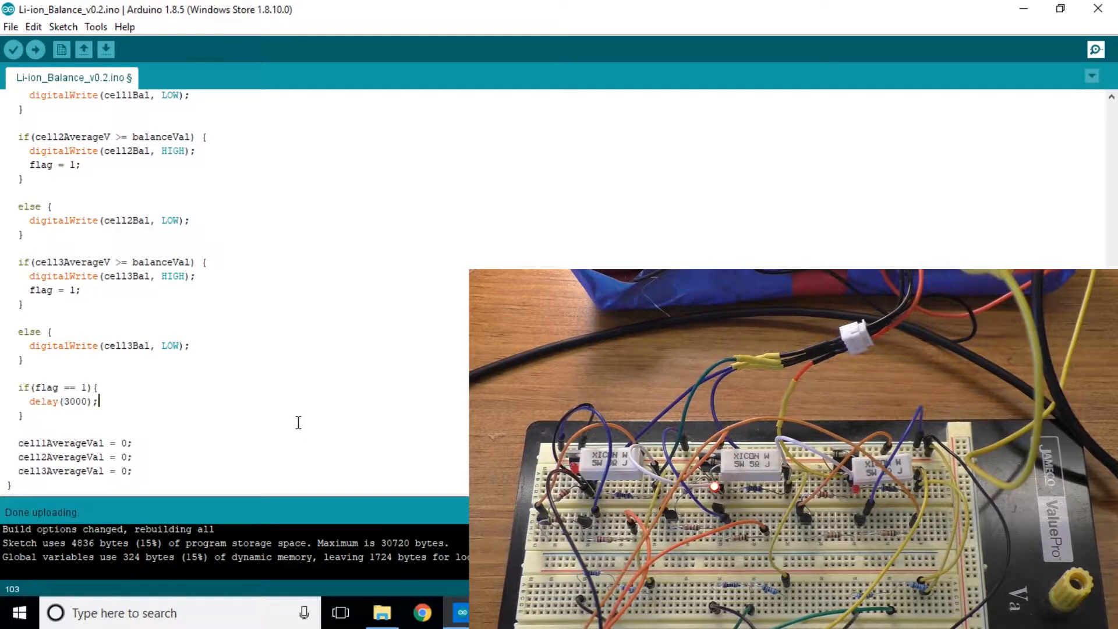
key("Enter")
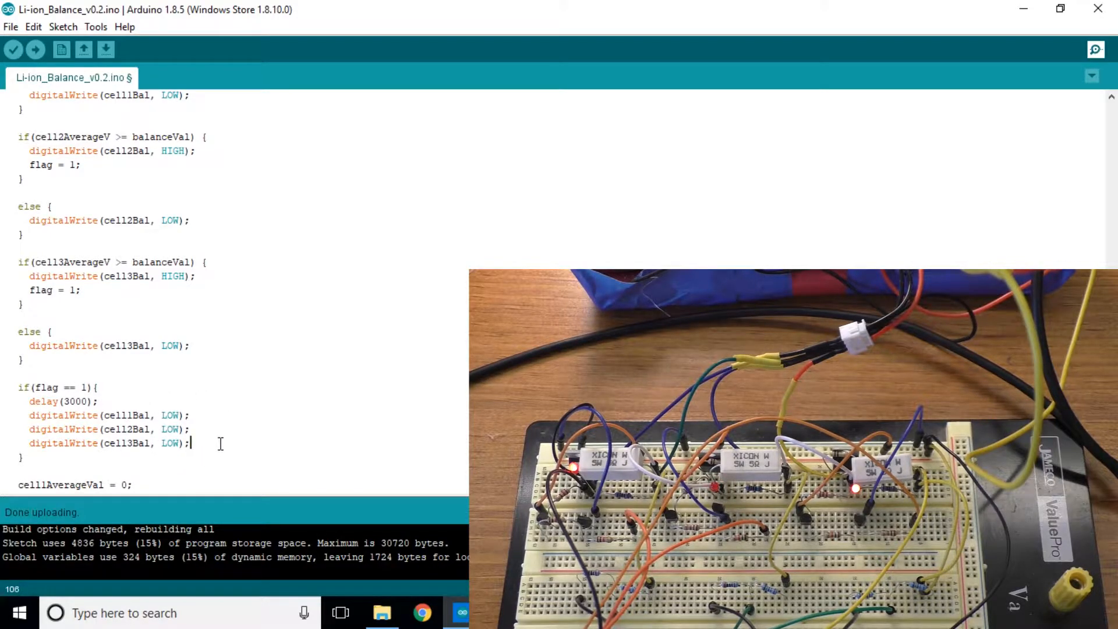
- Add flag = 0; to the flag block, upload the sketch and view serial output
type("flag =")
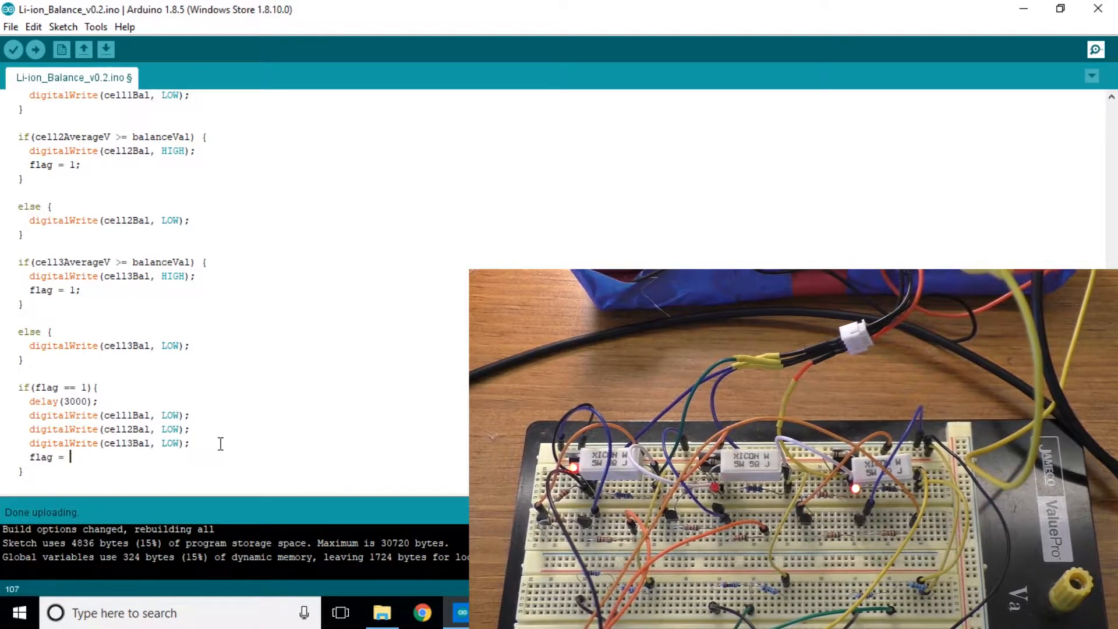
type("0;")
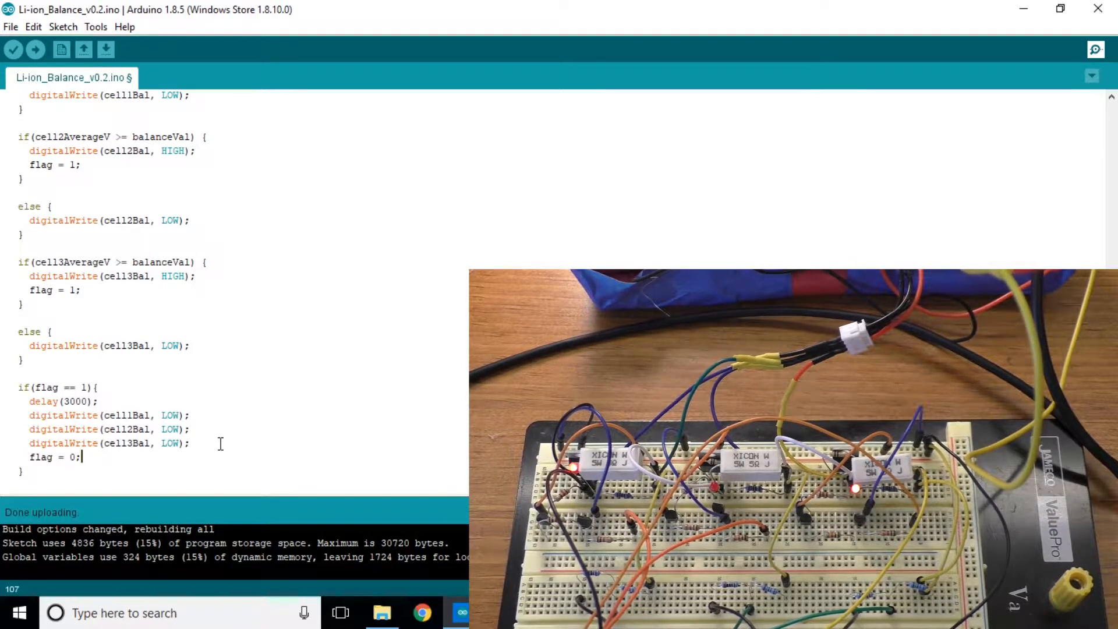
left_click(35, 49)
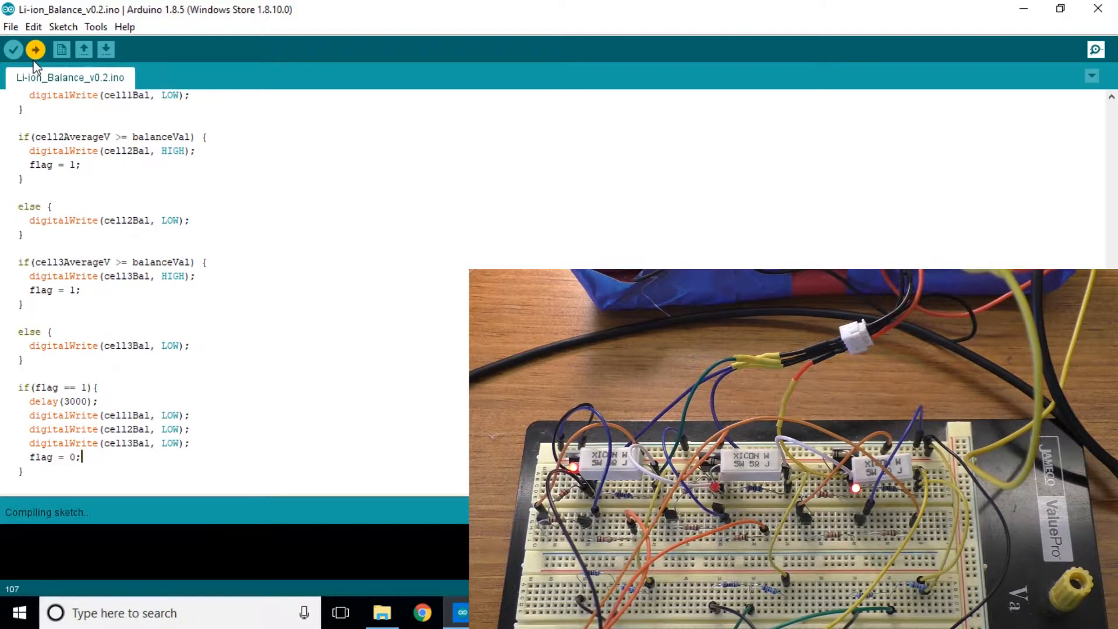
left_click(35, 49)
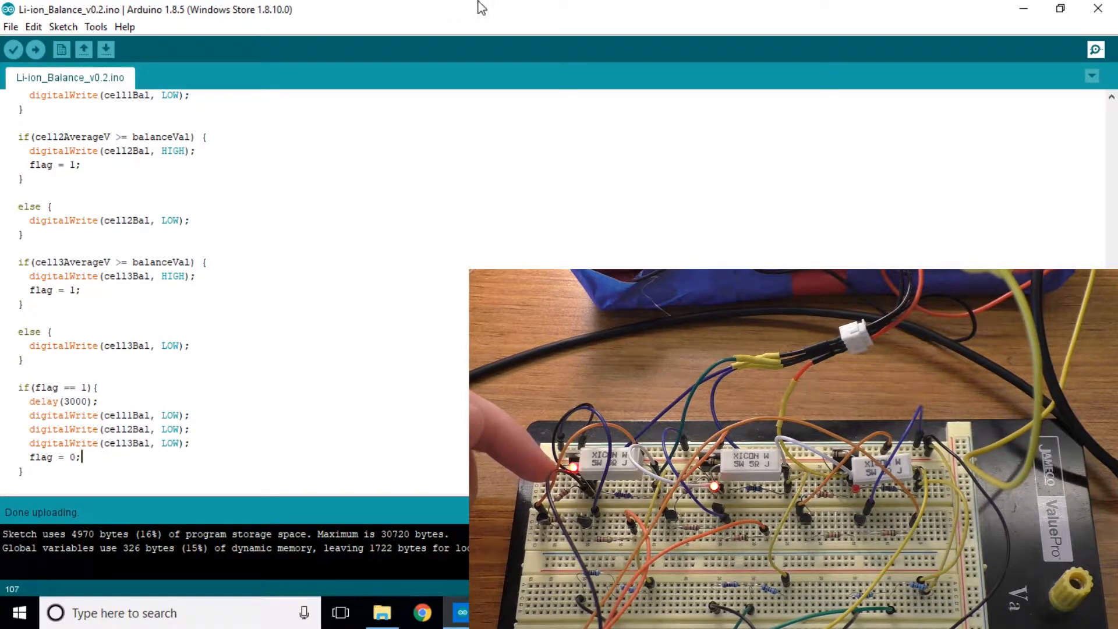
left_click(1097, 48)
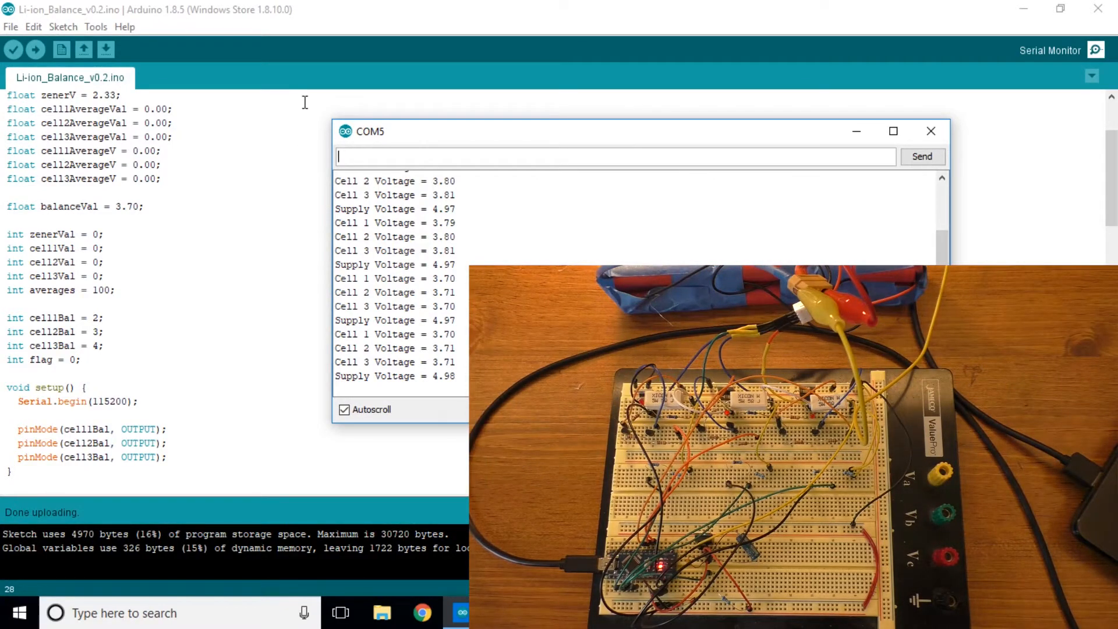
- Close the COM5 serial monitor to reveal the balanceVal = 3.70 declarations
left_click(931, 130)
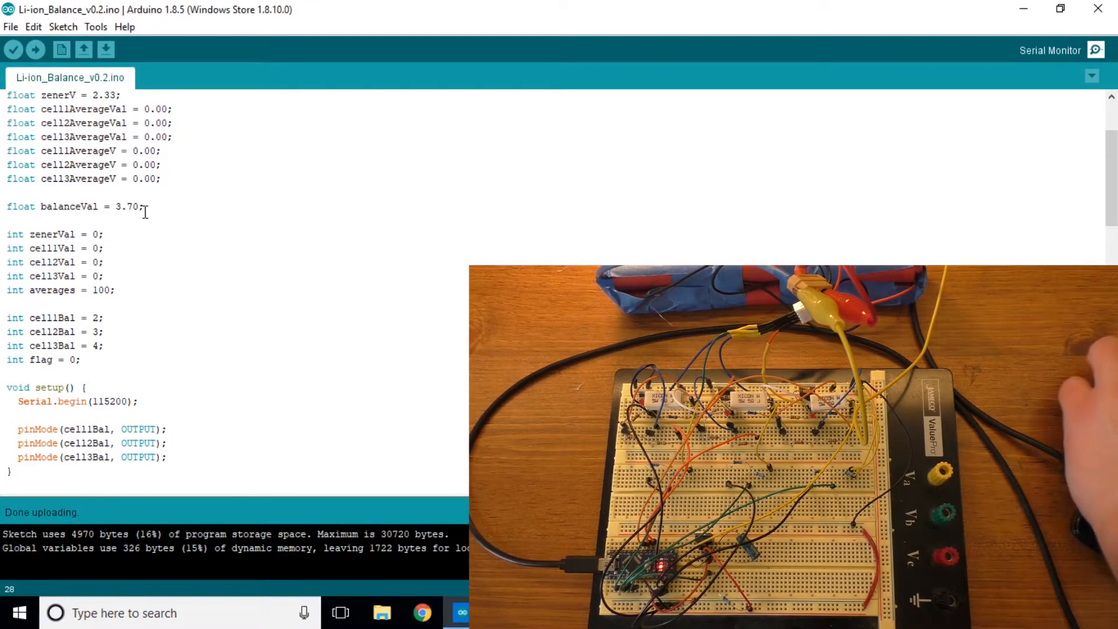